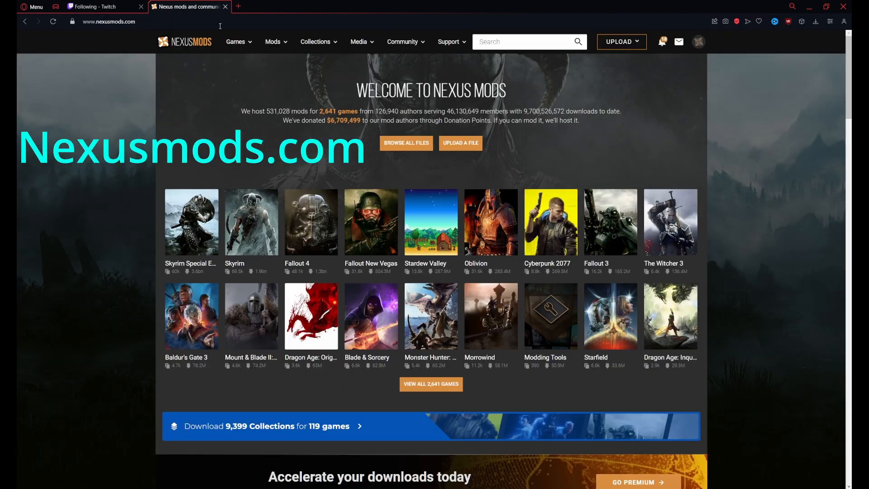
{"action": "mouse_move", "coordinate": [179, 60]}
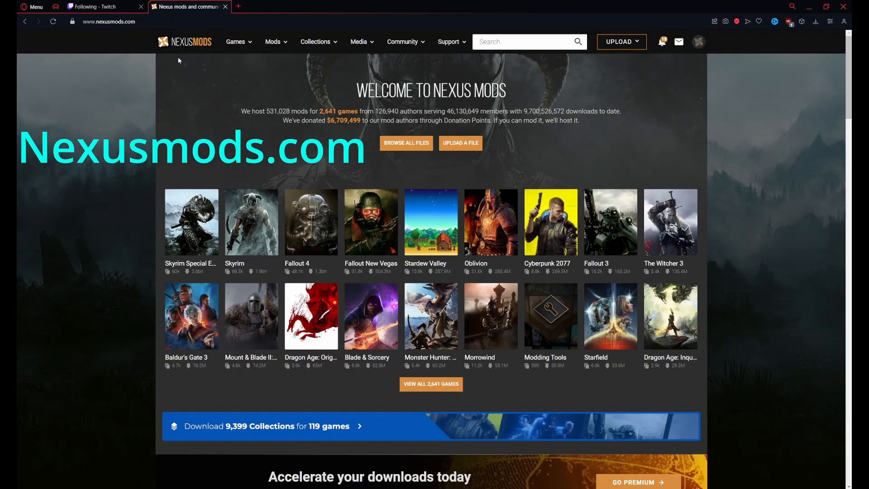
Step: Reach the Vortex mod manager page via the Support menu's Install Vortex link
{"action": "left_click", "coordinate": [140, 6]}
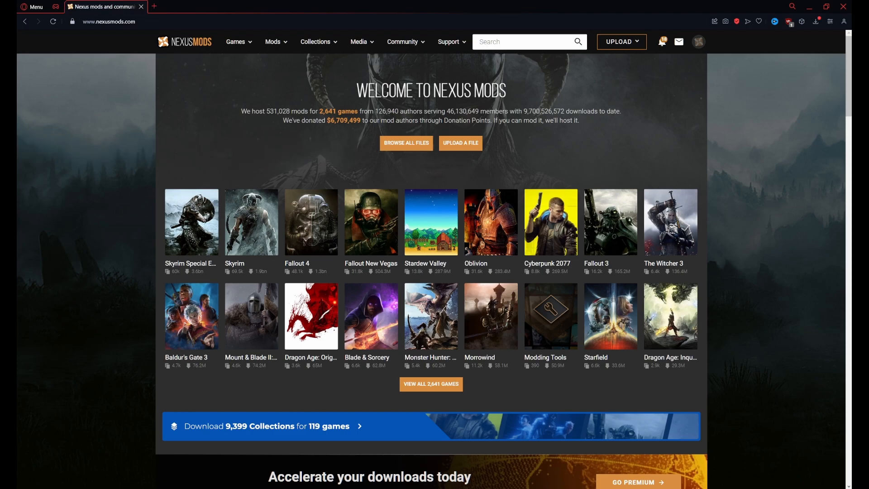
{"action": "left_click", "coordinate": [449, 42]}
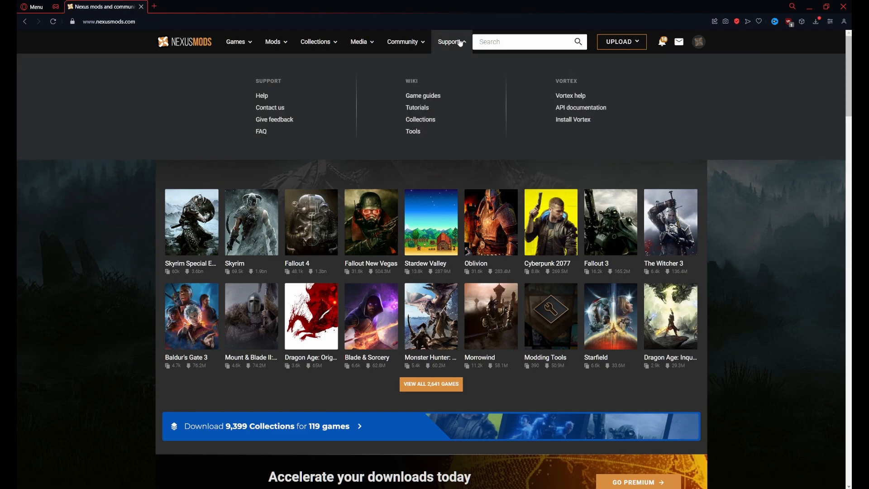
{"action": "mouse_move", "coordinate": [574, 119]}
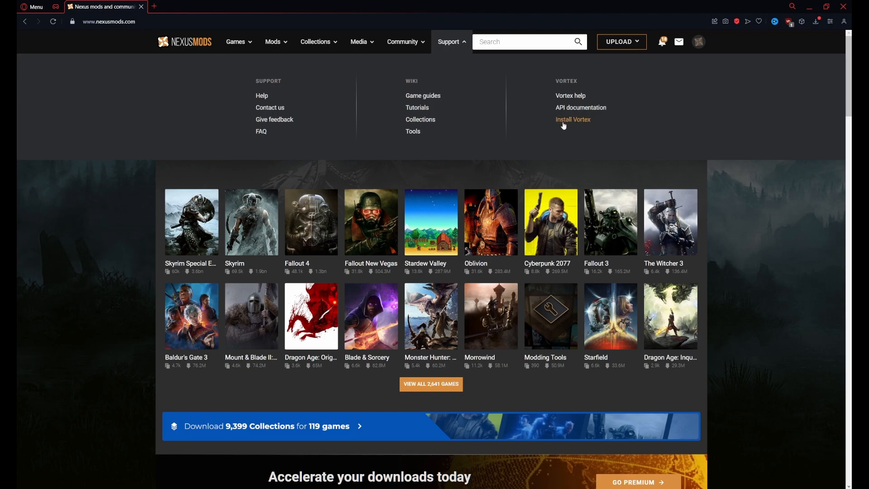
{"action": "left_click", "coordinate": [573, 119]}
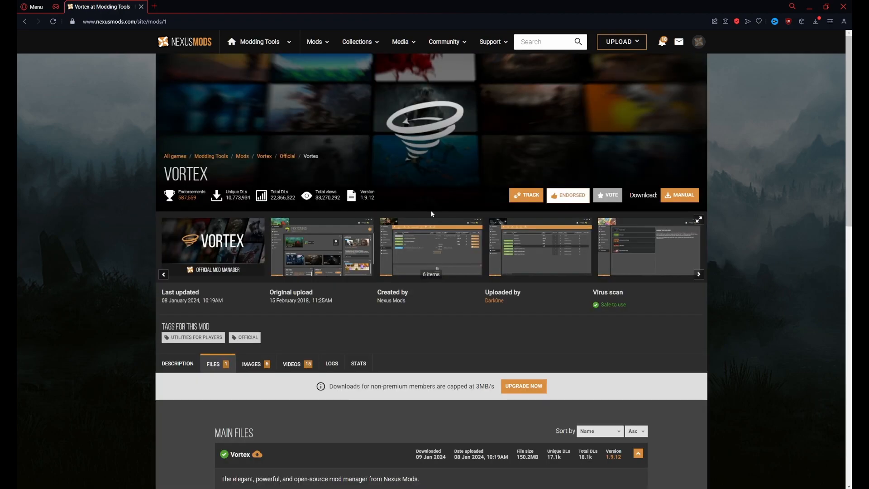
Step: Start the manual download of Vortex 1.9.12, accepting its required additional files notice
{"action": "scroll", "scroll_direction": "down", "scroll_amount": 3}
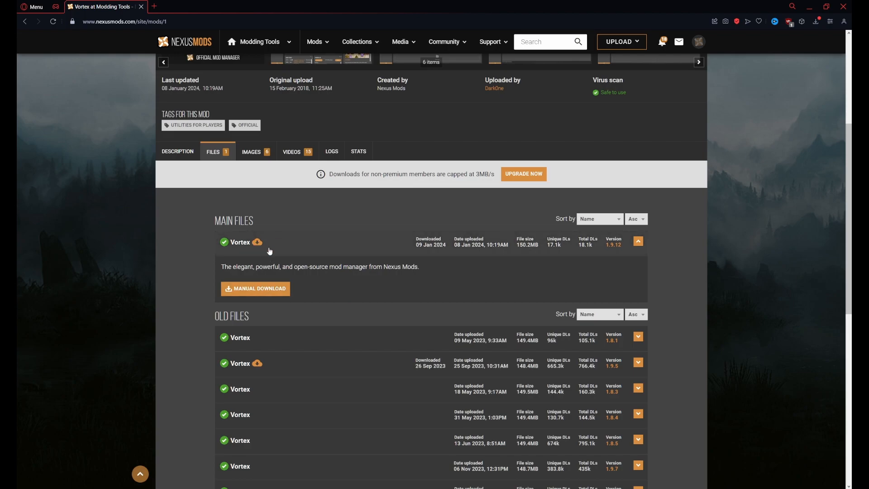
{"action": "left_click", "coordinate": [255, 288]}
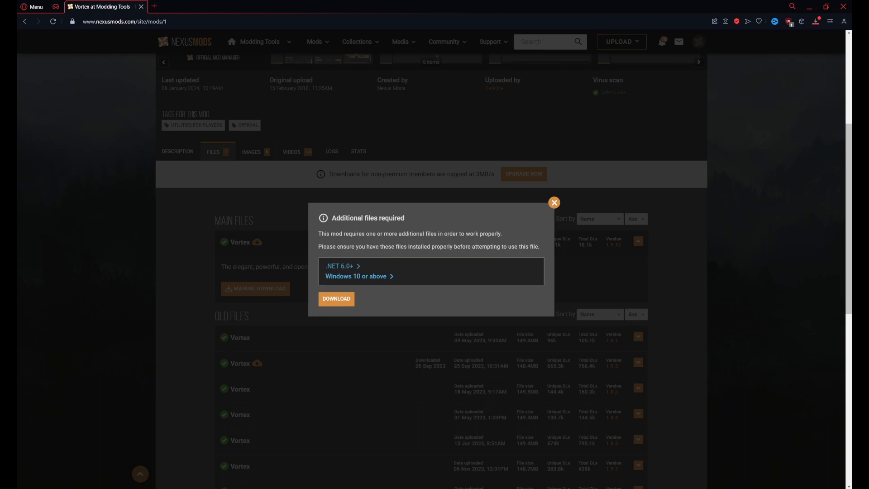
{"action": "left_click", "coordinate": [356, 276]}
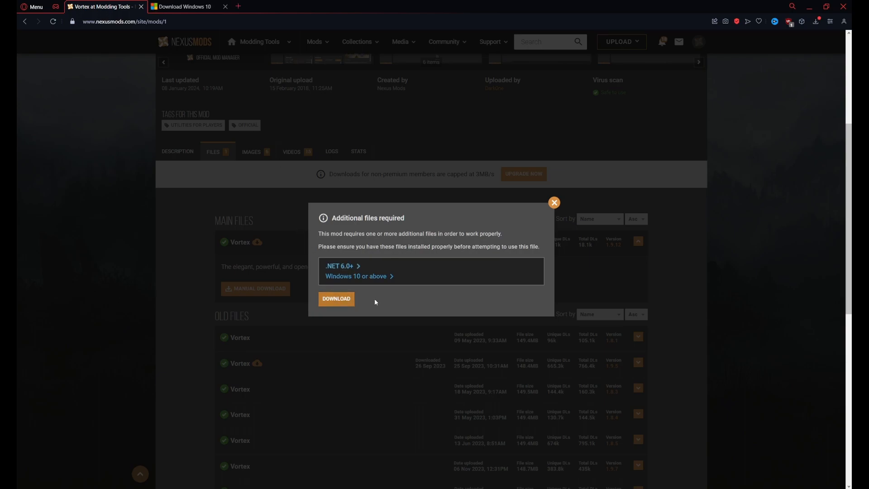
{"action": "left_click", "coordinate": [336, 299]}
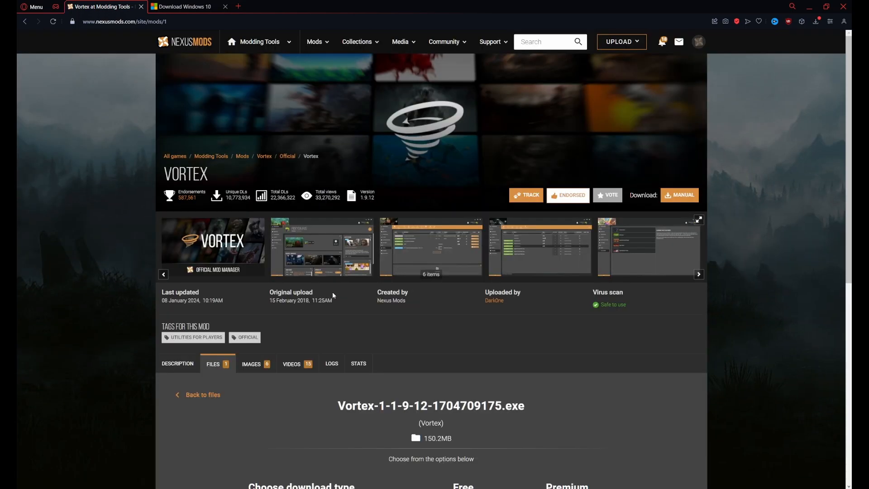
{"action": "scroll", "scroll_direction": "down", "scroll_amount": 3}
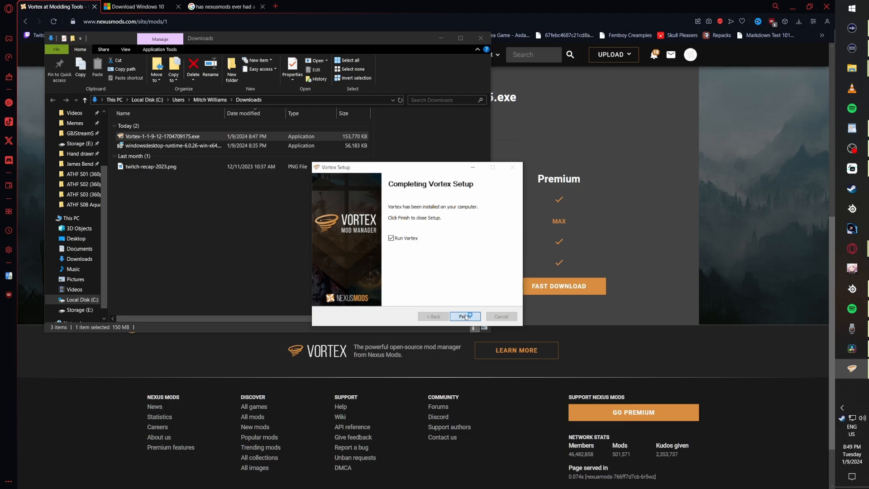
Step: Finish the Vortex setup with Run Vortex checked so the mod manager launches
{"action": "left_click", "coordinate": [464, 317]}
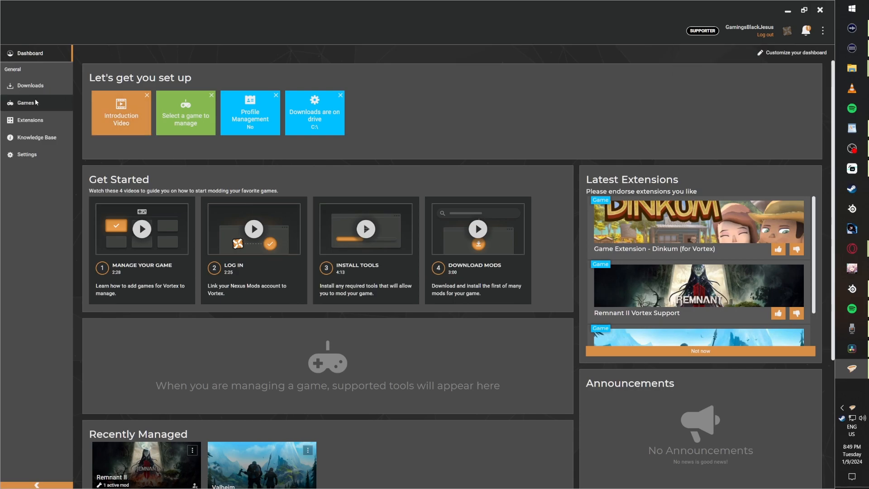
Step: Search Vortex's supported games list for 'Dinkum'
{"action": "left_click", "coordinate": [26, 102]}
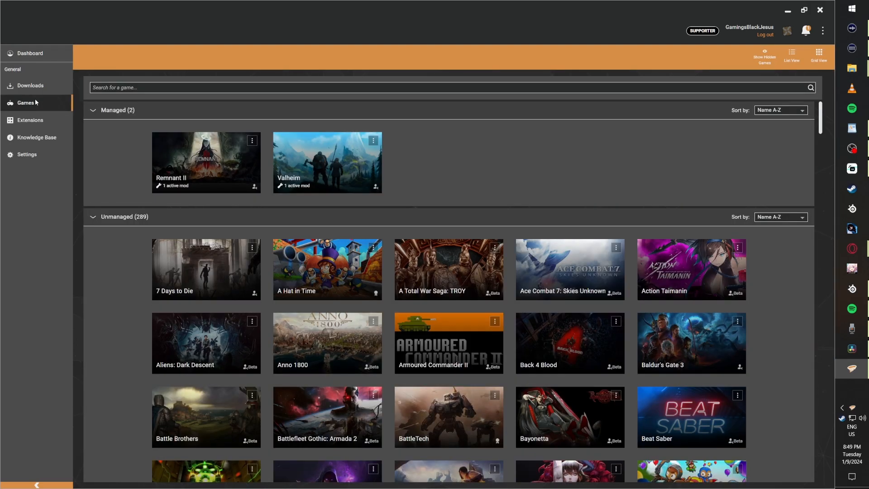
{"action": "left_click", "coordinate": [129, 87]}
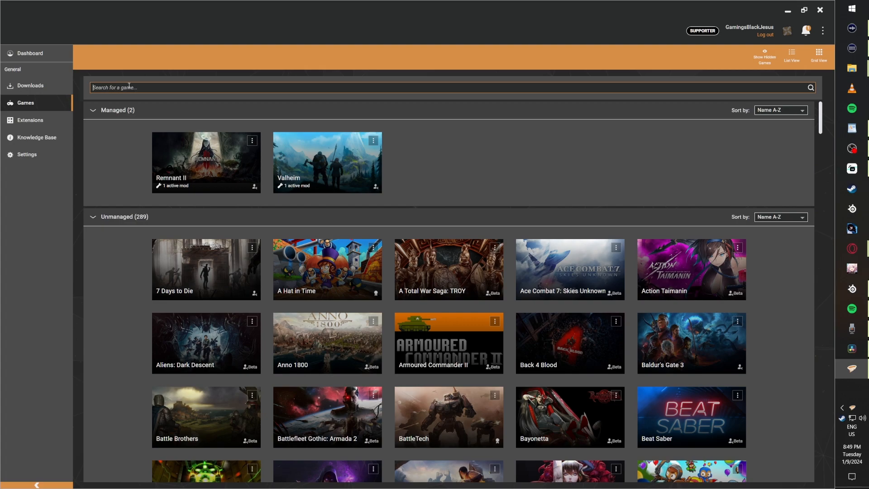
{"action": "type", "text": "Dinkum"}
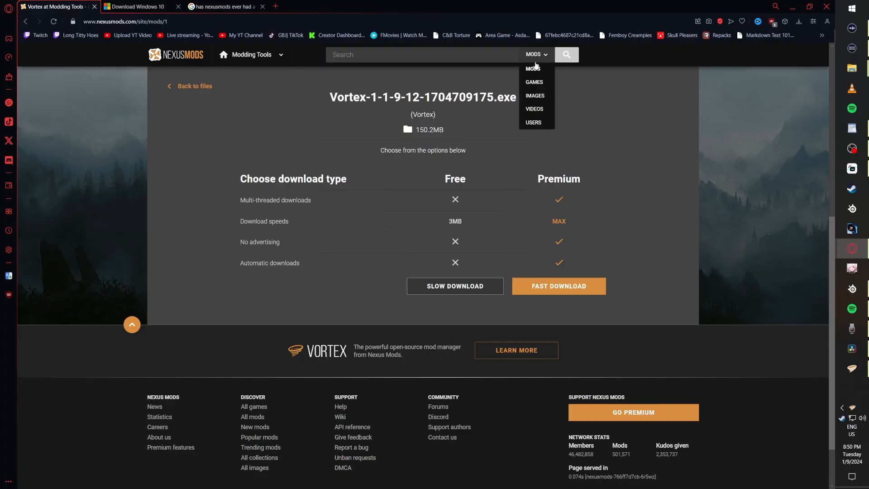
Step: Search Nexus Mods games for 'dinku', open Dinkum and its Craft from Storage mod
{"action": "left_click", "coordinate": [533, 82]}
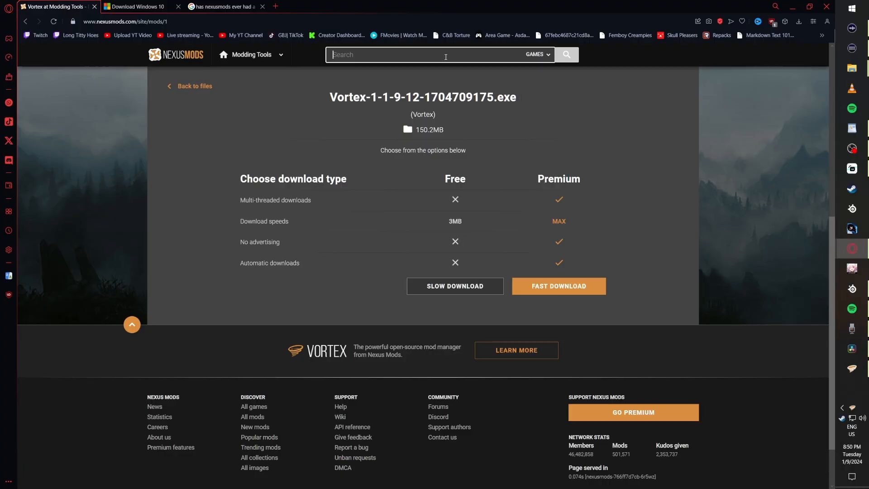
{"action": "type", "text": "dinku"}
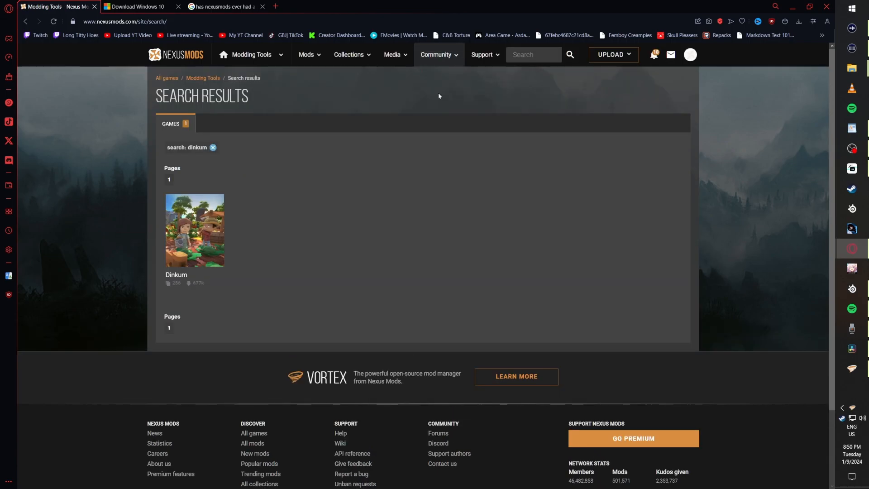
{"action": "left_click", "coordinate": [194, 230]}
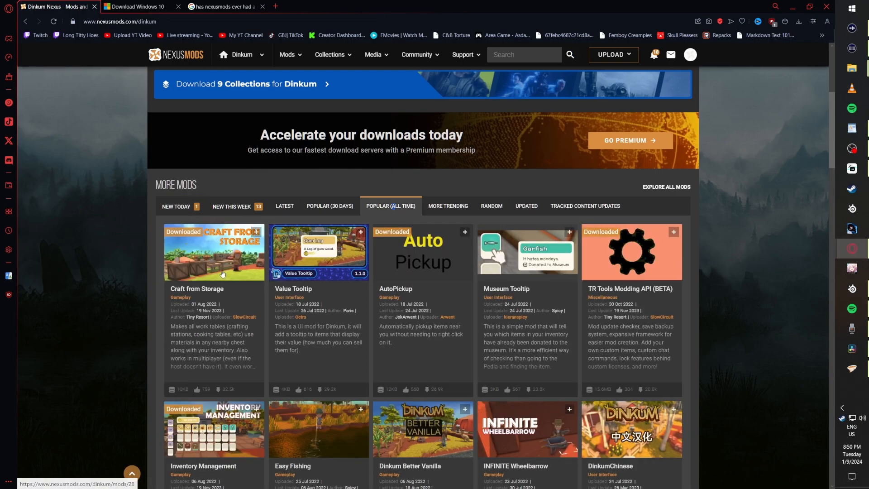
{"action": "left_click", "coordinate": [214, 253]}
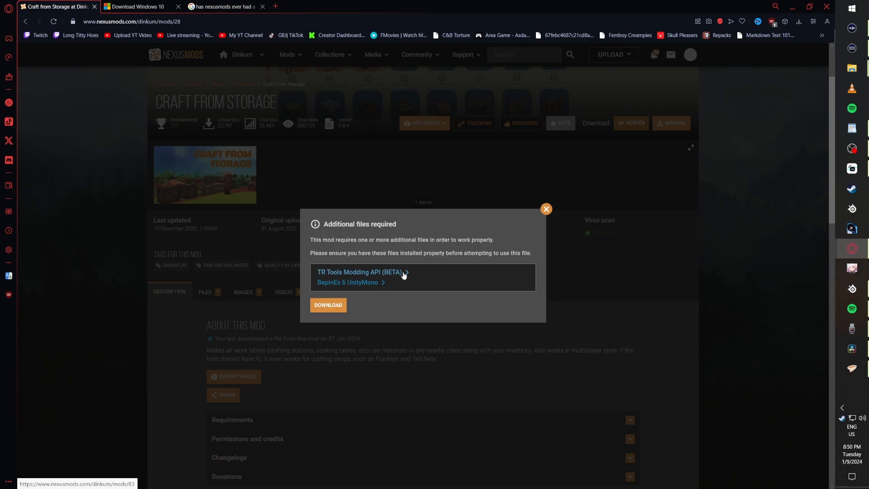
Step: From TR Tools Modding API's Vortex download prompt, follow the BepInEx 6 requirement to its setup guide
{"action": "left_click", "coordinate": [359, 271]}
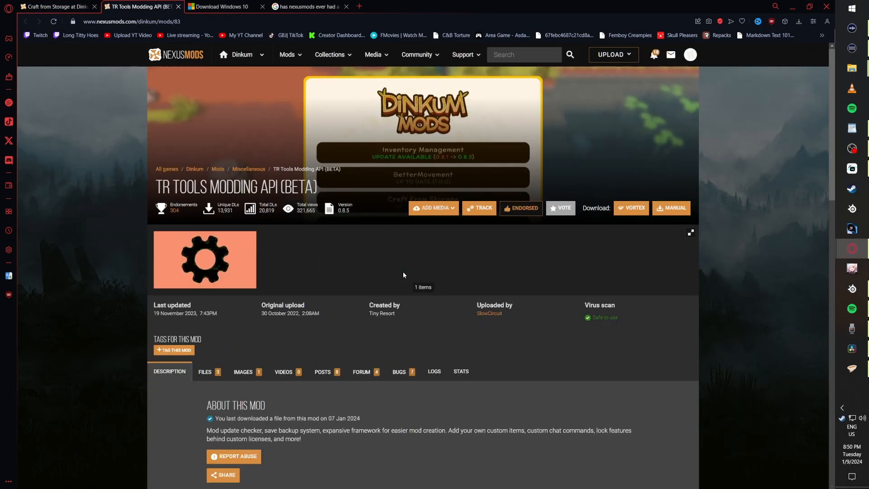
{"action": "left_click", "coordinate": [671, 208]}
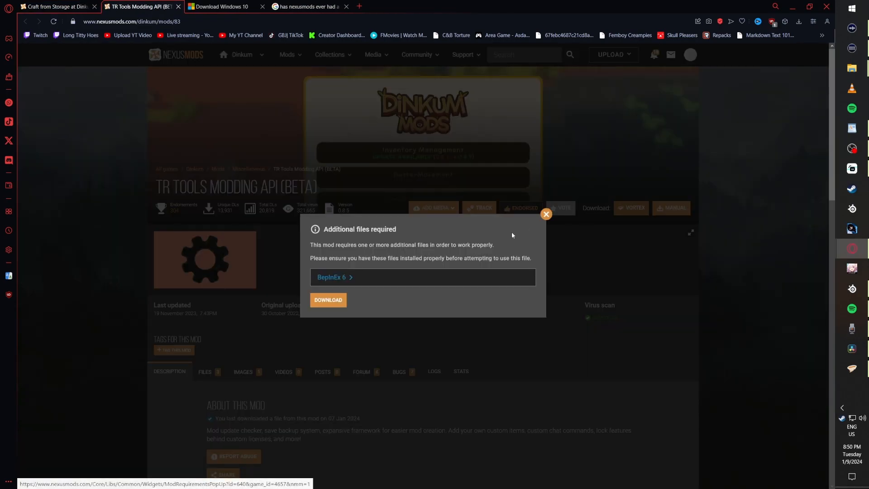
{"action": "left_click", "coordinate": [332, 277]}
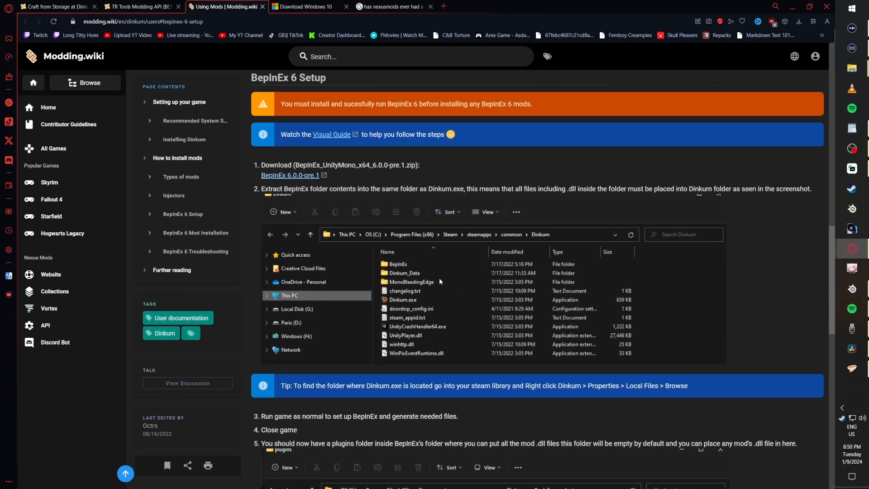
{"action": "mouse_move", "coordinate": [290, 175]}
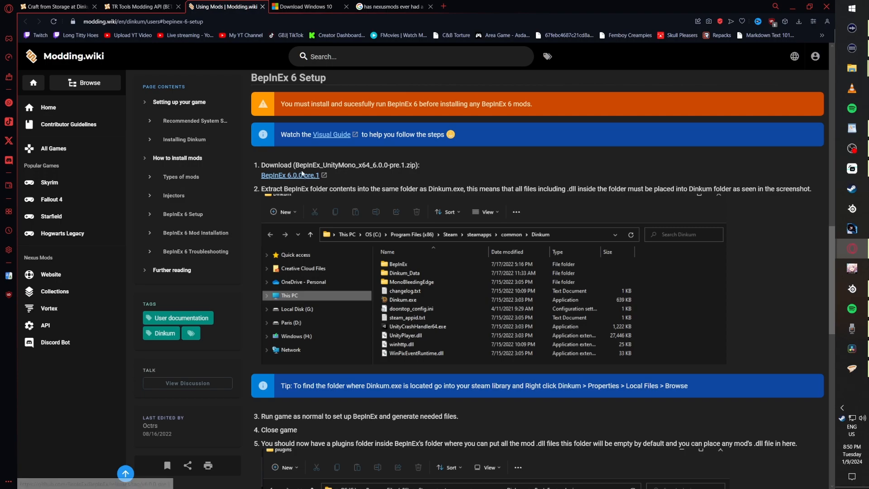
Step: Review the BepInEx 6 setup and mod installation sections, then return to TR Tools Modding API
{"action": "left_click", "coordinate": [416, 6]}
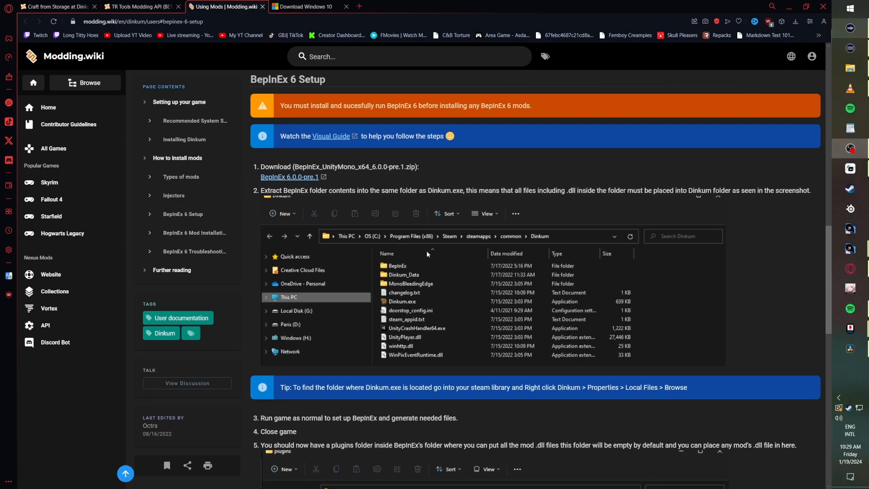
{"action": "scroll", "scroll_direction": "down", "scroll_amount": 3}
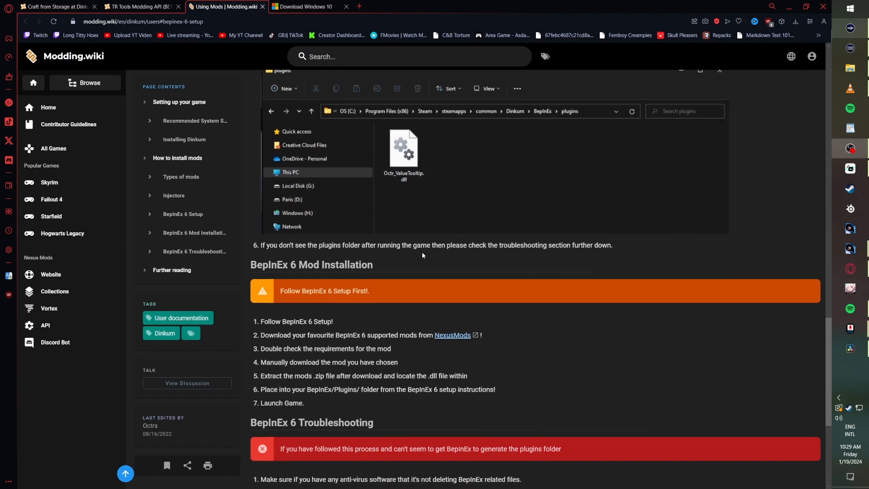
{"action": "scroll", "scroll_direction": "down", "scroll_amount": 3}
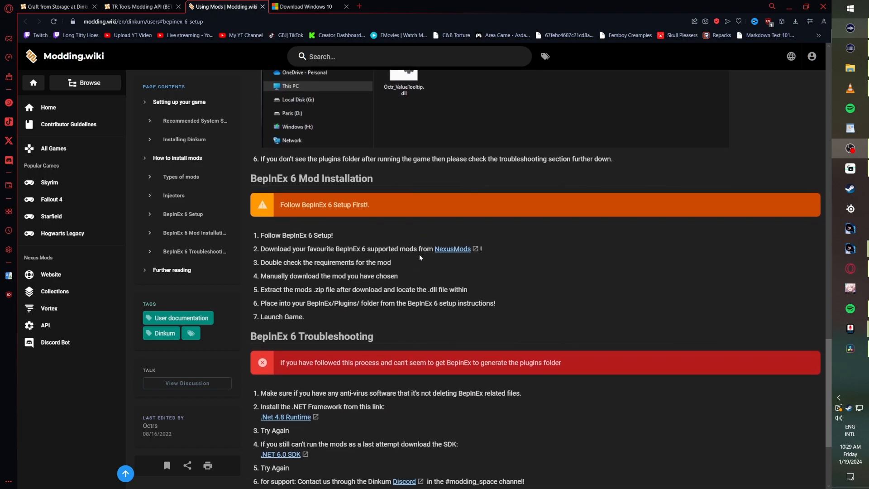
{"action": "scroll", "scroll_direction": "up", "scroll_amount": 3}
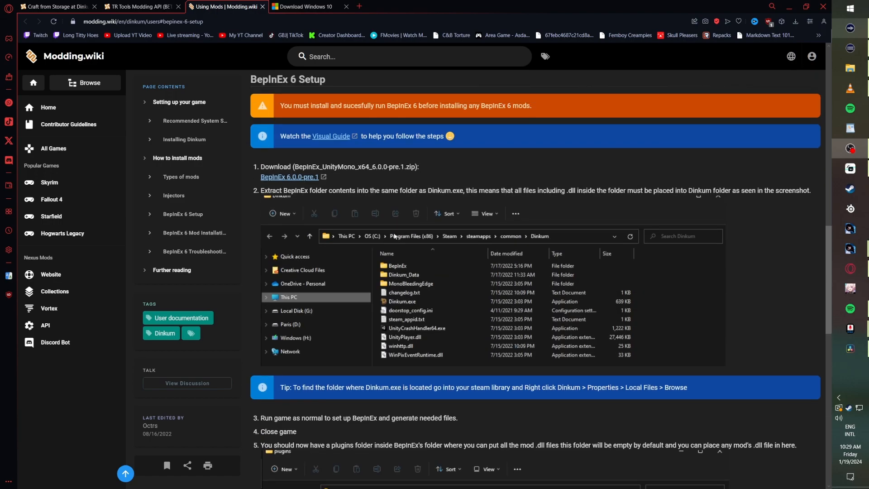
{"action": "left_click", "coordinate": [139, 7]}
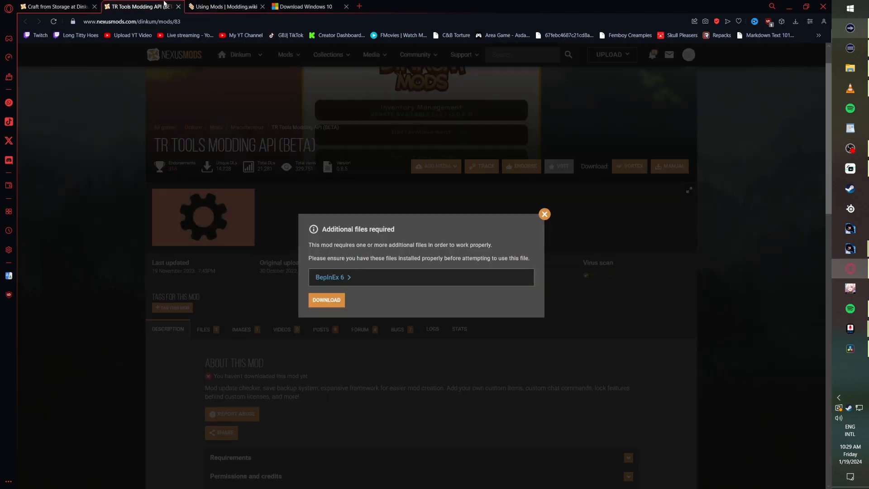
Step: Send the TR Tools v0.8.5 file to Vortex despite the file-already-exists warning
{"action": "left_click", "coordinate": [327, 300]}
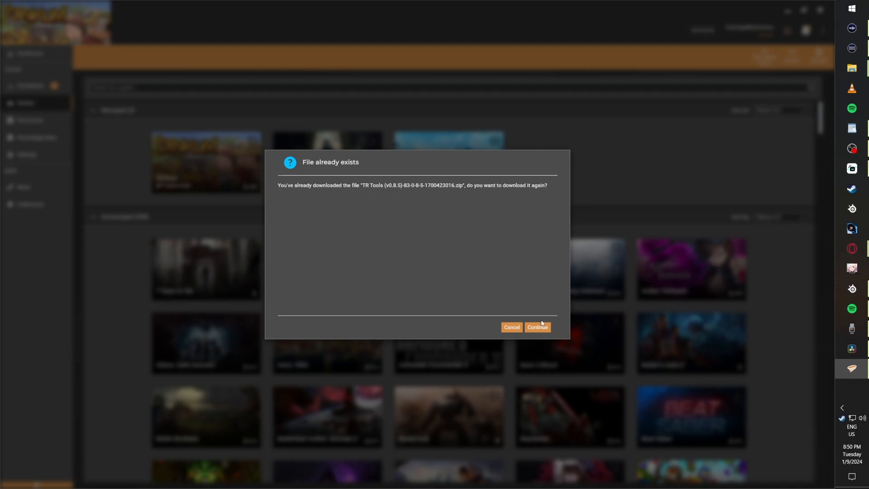
{"action": "mouse_move", "coordinate": [447, 304]}
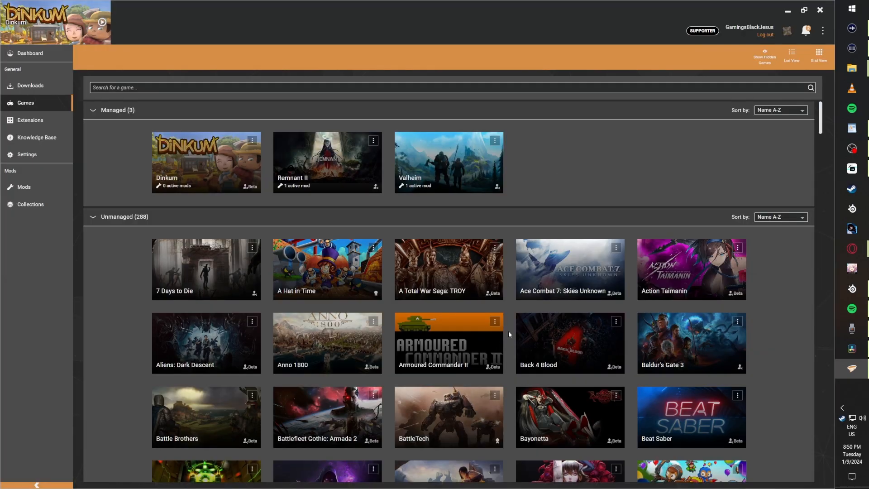
{"action": "mouse_move", "coordinate": [116, 228]}
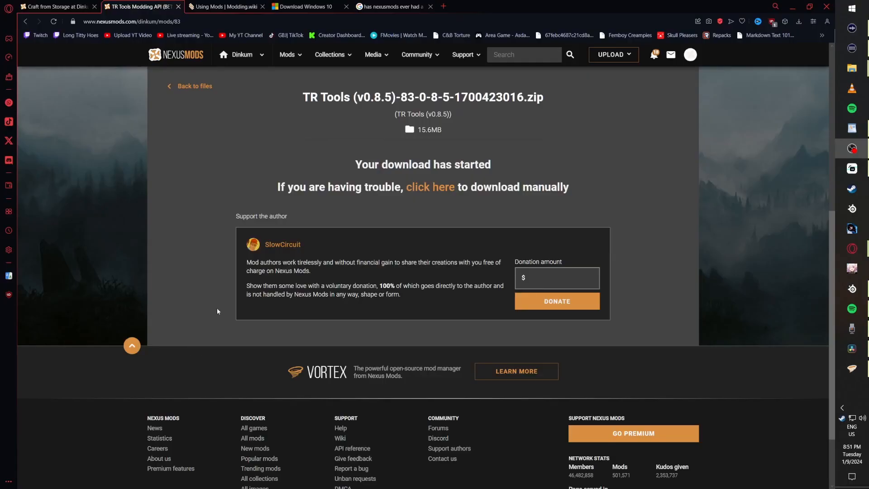
Step: Continue past Craft From Storage v0.8.4's required-files notice to its download page
{"action": "left_click", "coordinate": [55, 6]}
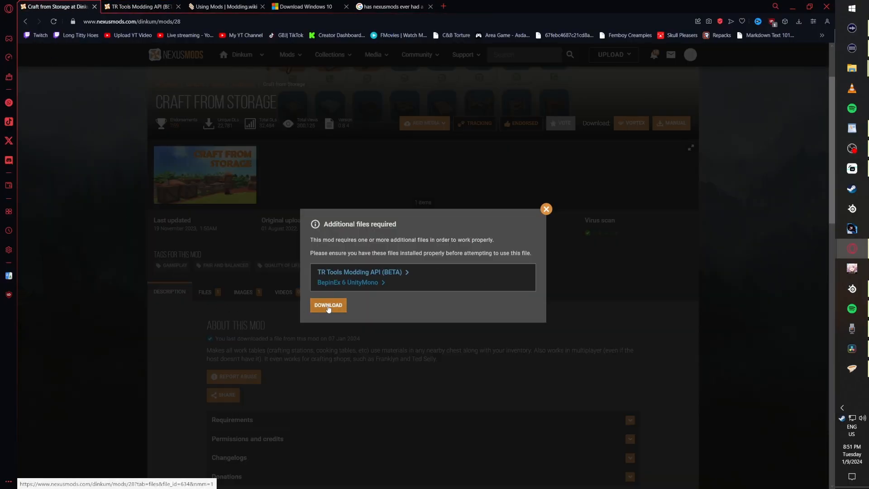
{"action": "left_click", "coordinate": [328, 305]}
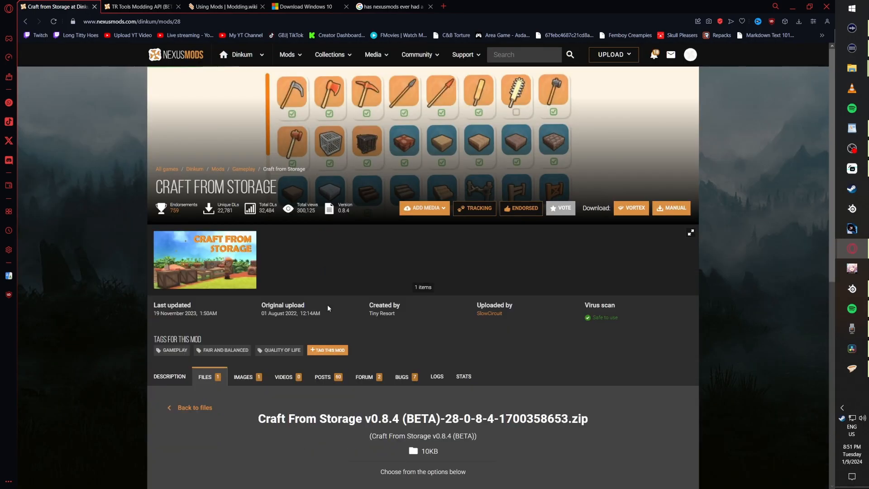
{"action": "scroll", "scroll_direction": "down", "scroll_amount": 3}
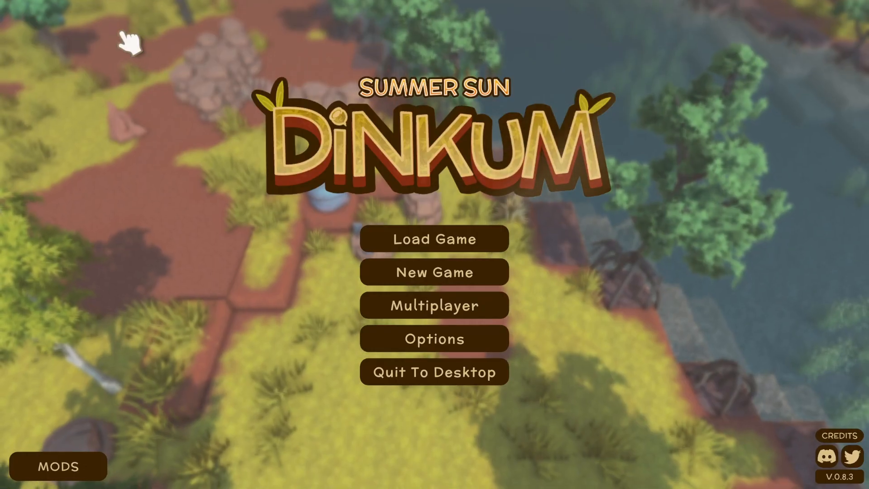
Step: Load the Dinkum save and close the inventory at the crafting table
{"action": "left_click", "coordinate": [434, 238]}
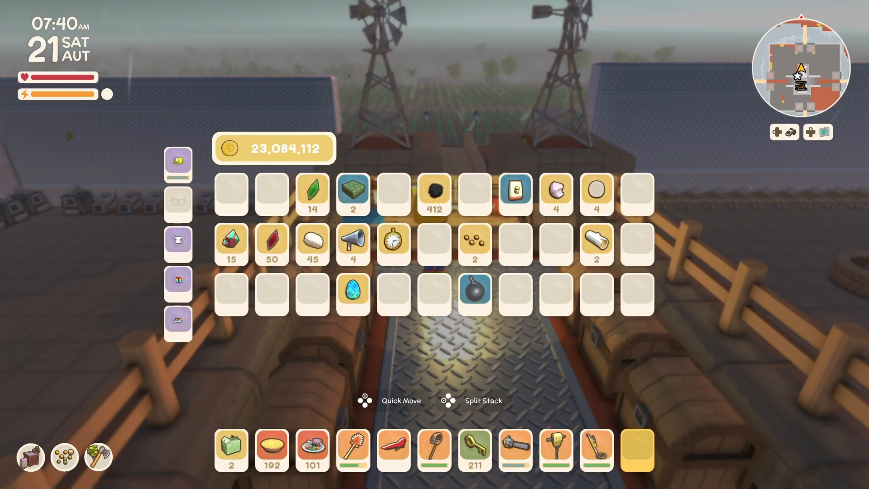
{"action": "mouse_move", "coordinate": [421, 243]}
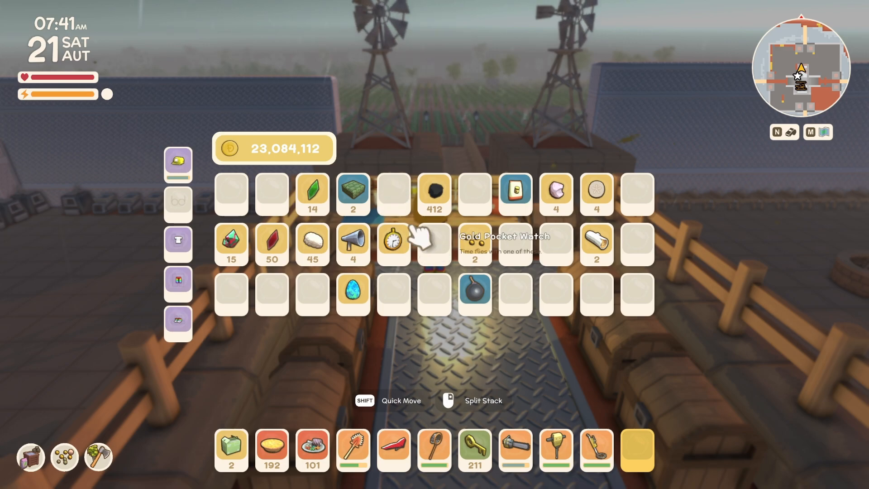
{"action": "key", "text": "Escape"}
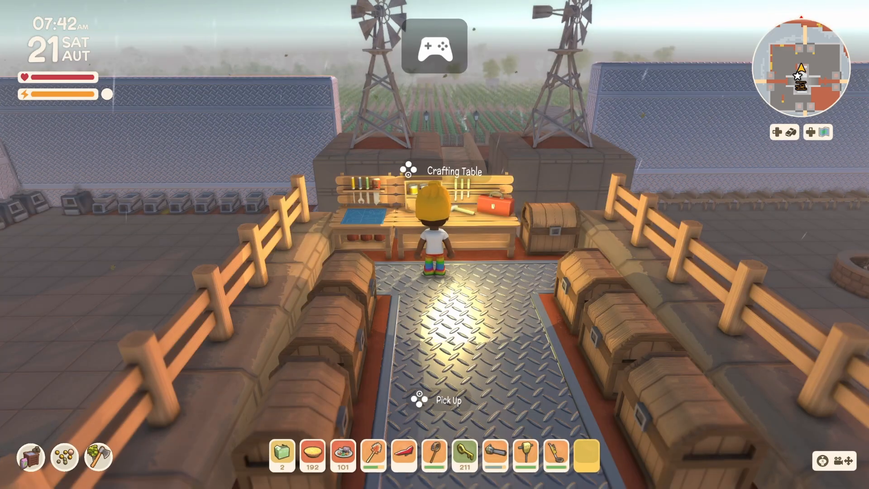
Step: Use the crafting table and select the Iron Wood Bench recipe showing Palm Wood Plank and Iron Bar ingredients
{"action": "left_click", "coordinate": [449, 222]}
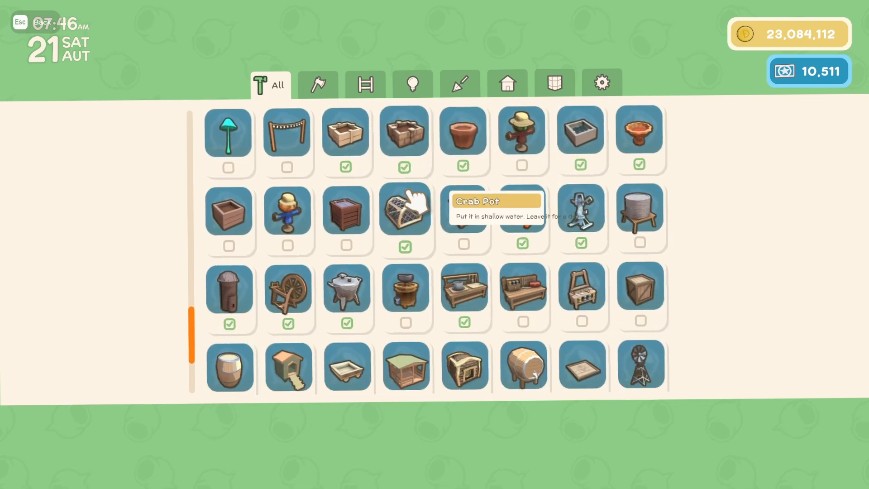
{"action": "scroll", "scroll_direction": "down", "scroll_amount": 3}
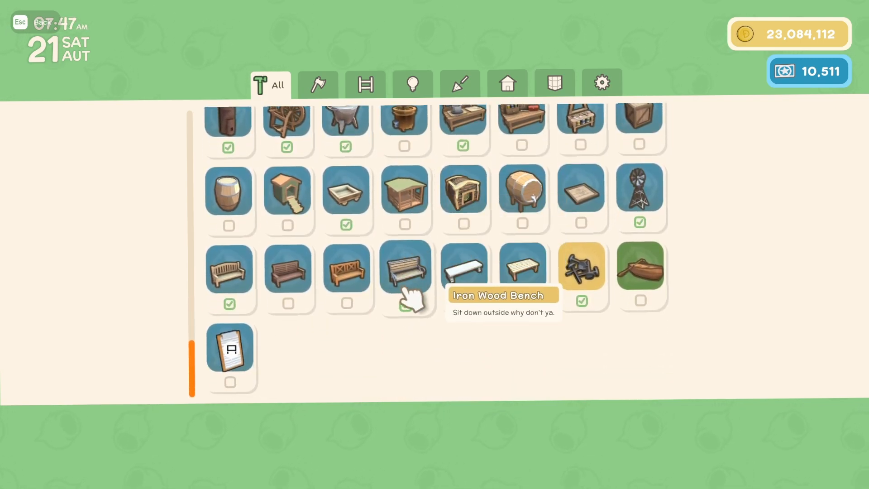
{"action": "left_click", "coordinate": [406, 269]}
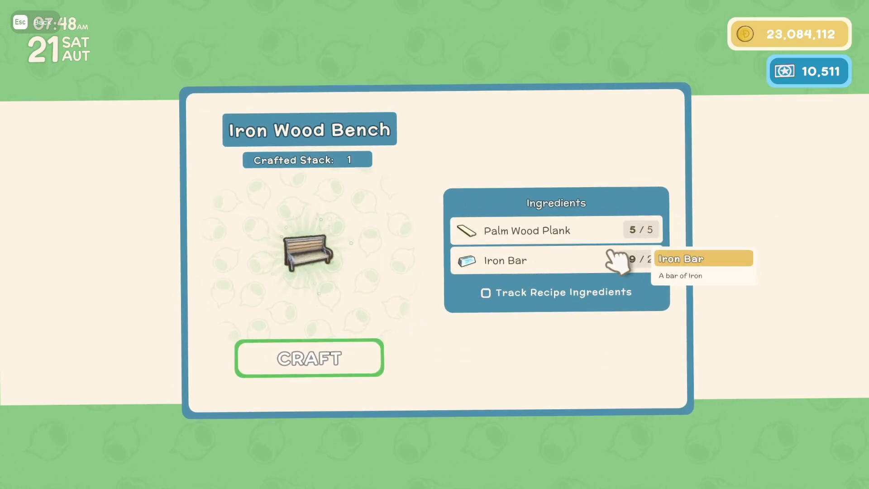